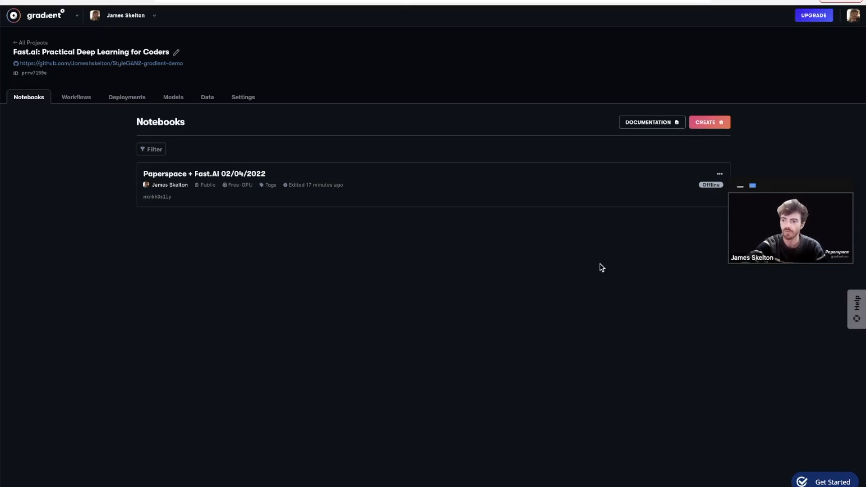
mouse_move(577, 250)
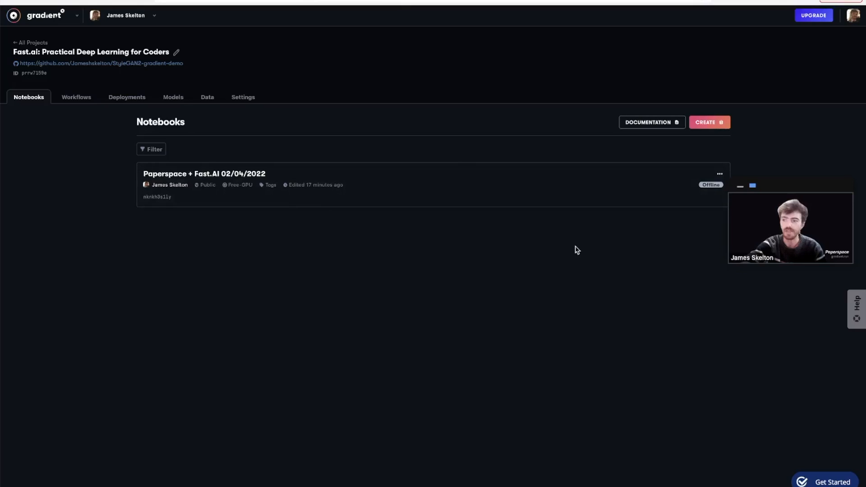
mouse_move(565, 260)
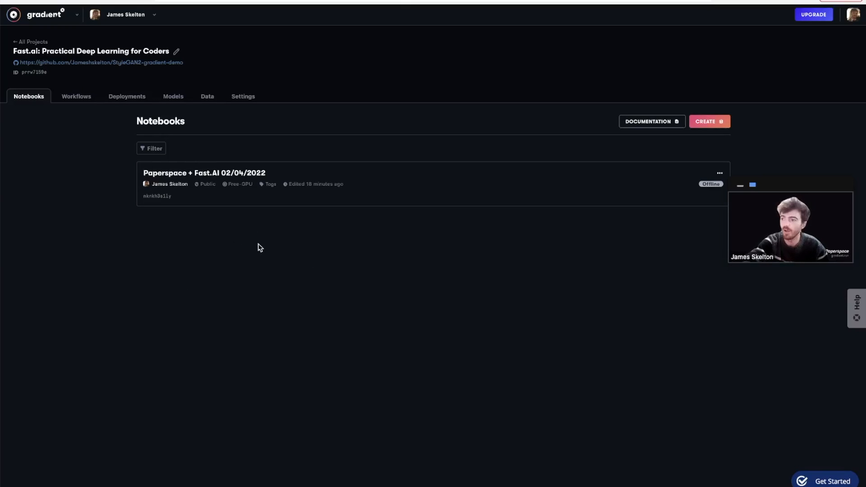
mouse_move(167, 224)
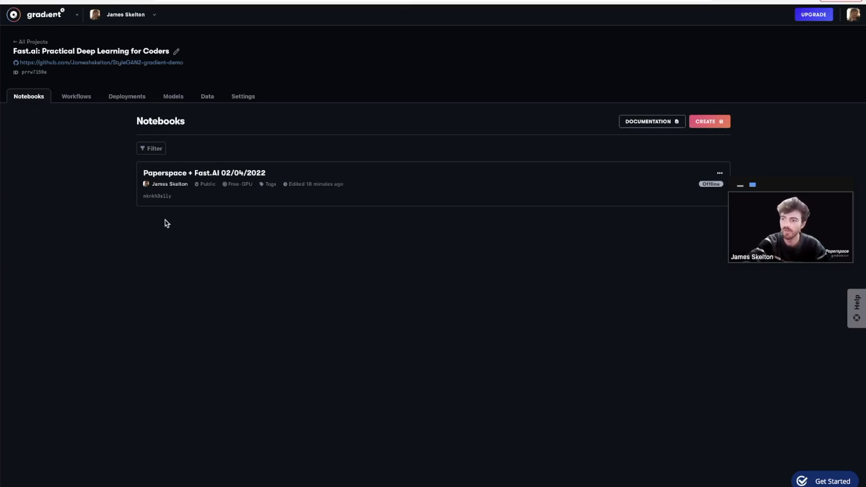
mouse_move(146, 87)
type("Fast.AI +")
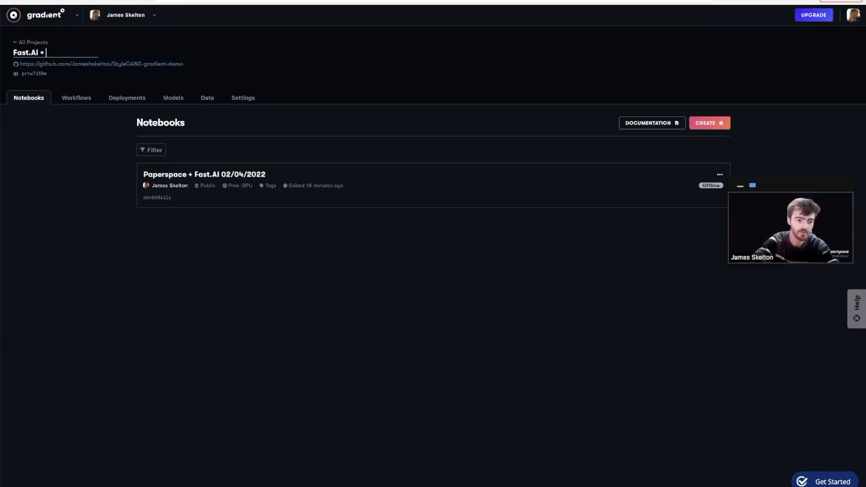
Step: Enter the new project name Fast.AI + CLIP+PixelDraw in the title field
type("CLIP+")
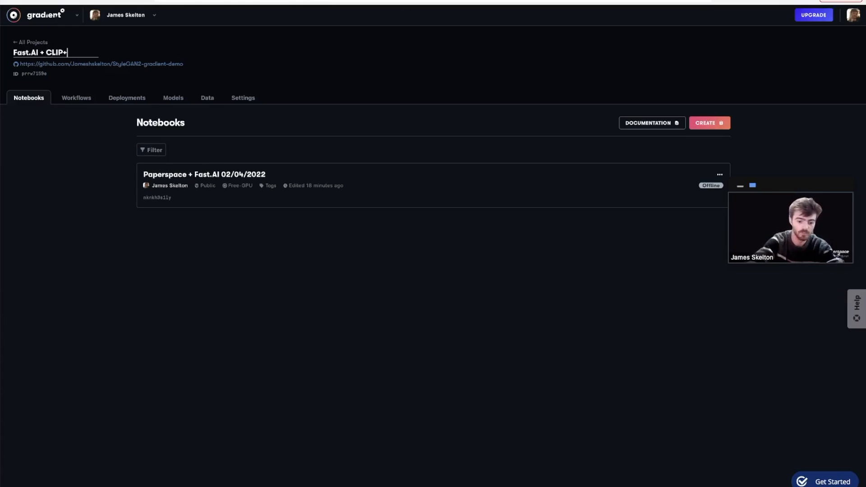
type("PixelDraw")
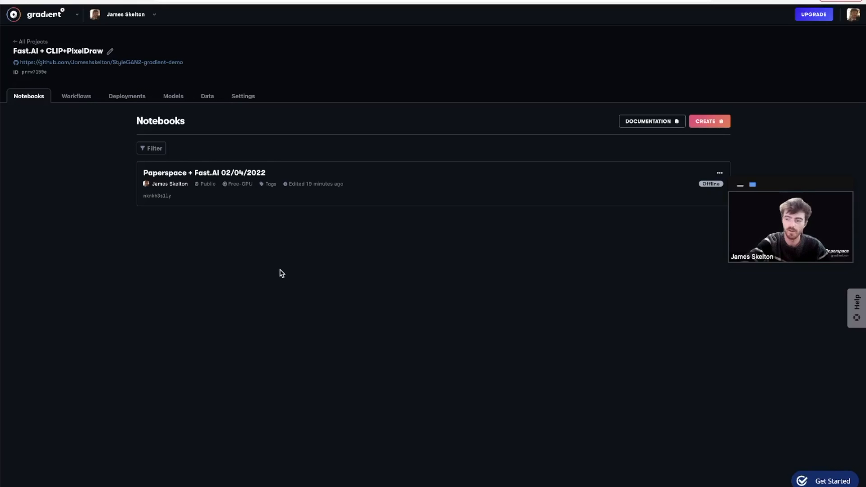
mouse_move(550, 291)
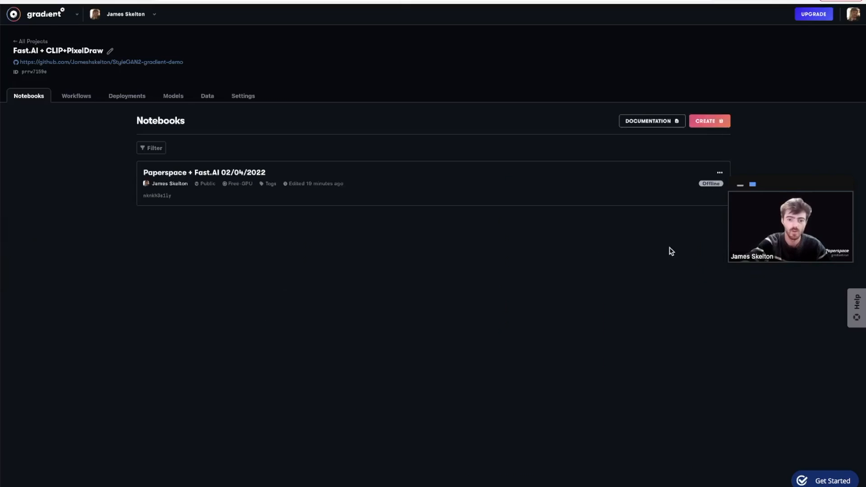
mouse_move(703, 131)
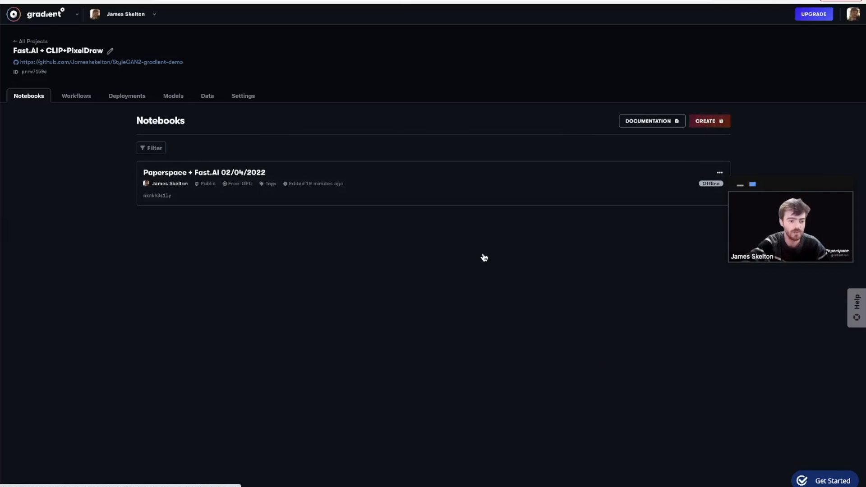
Step: Begin creating a new notebook in the renamed project
left_click(709, 121)
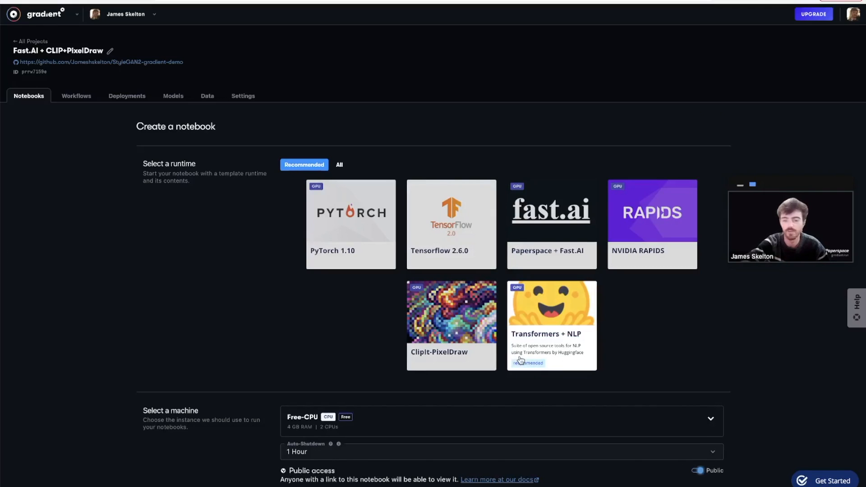
mouse_move(720, 319)
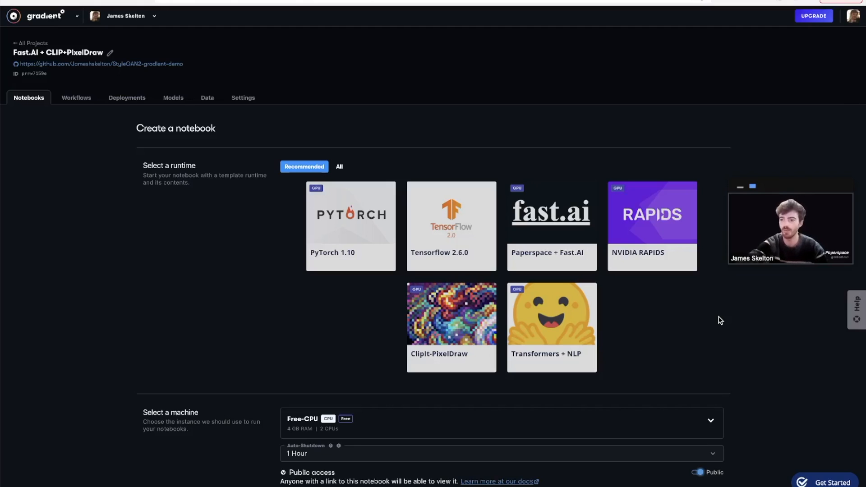
mouse_move(716, 321)
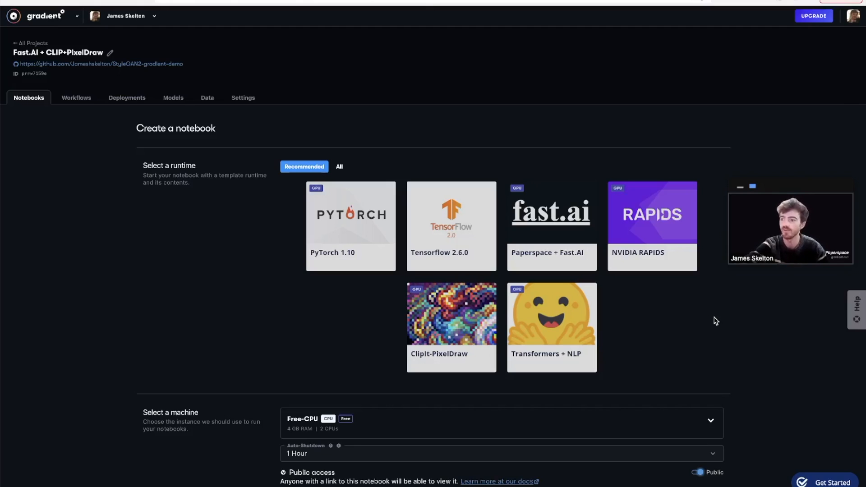
mouse_move(703, 339)
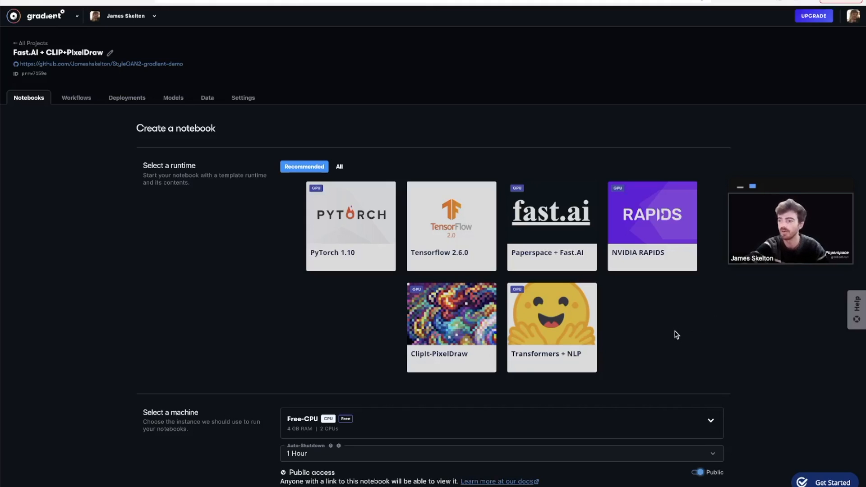
mouse_move(674, 339)
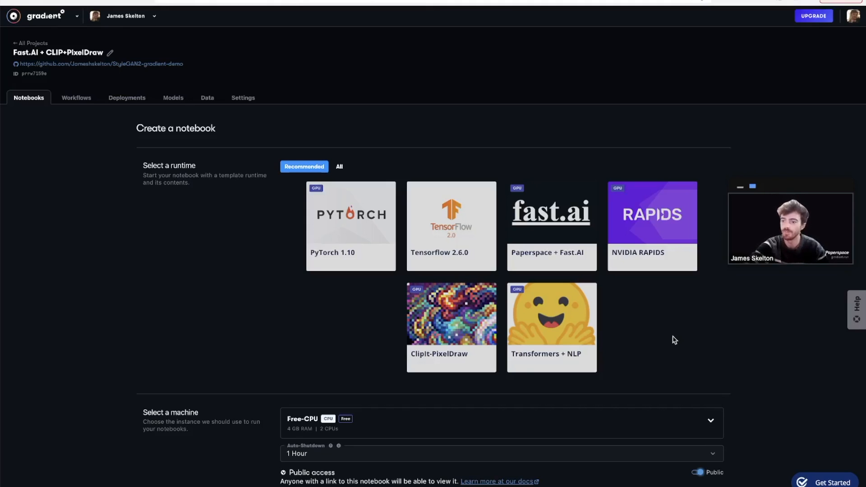
mouse_move(565, 311)
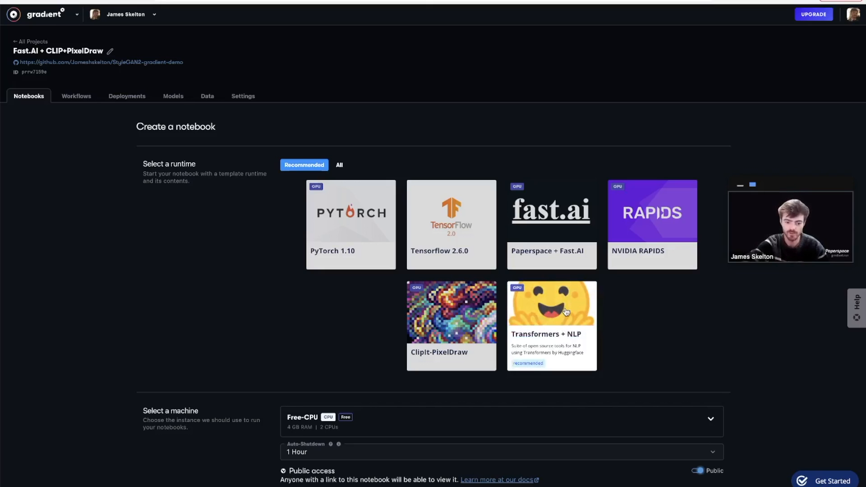
mouse_move(651, 349)
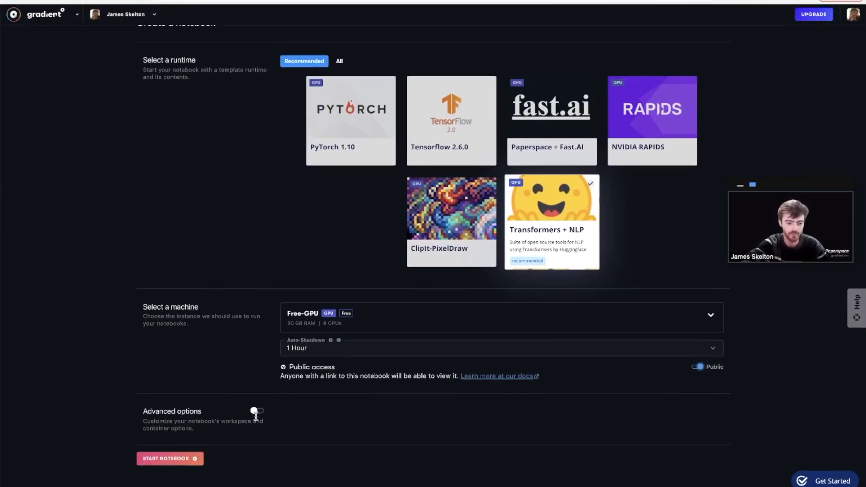
Step: Expand Advanced options to show the workspace repository and container settings
left_click(258, 410)
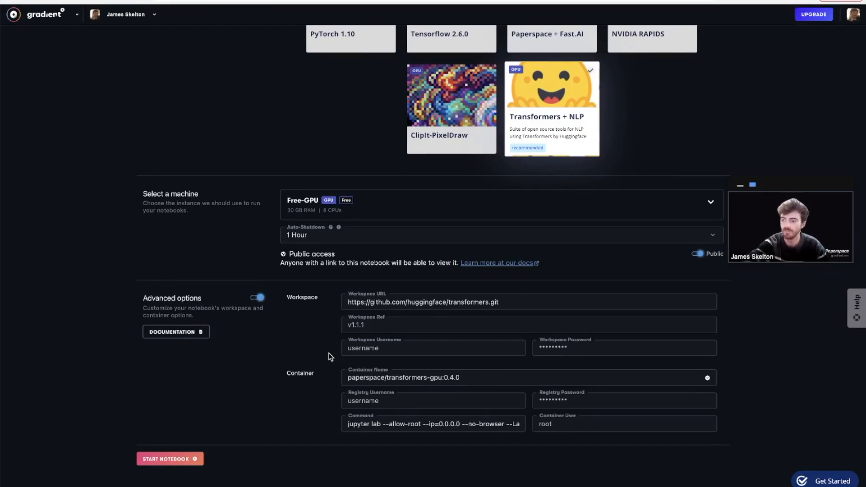
mouse_move(376, 346)
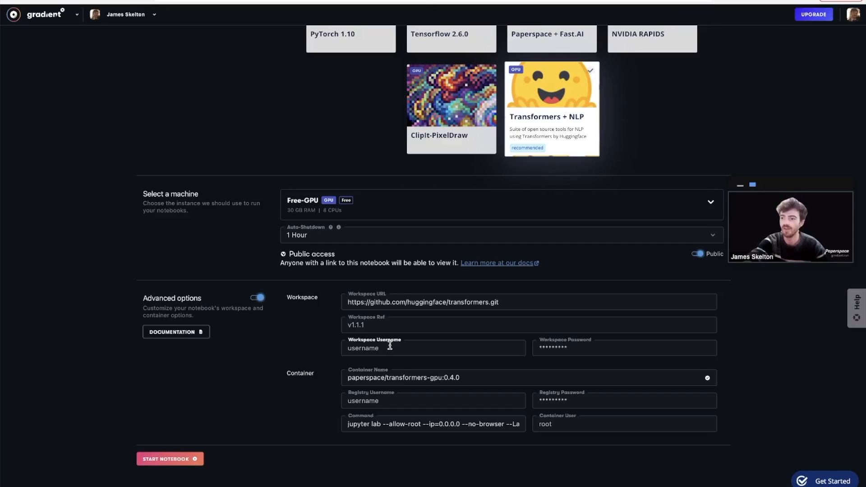
mouse_move(390, 349)
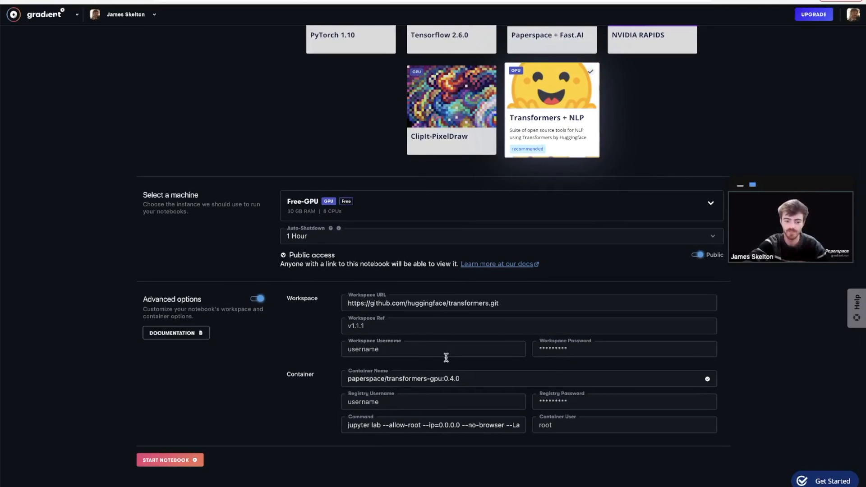
mouse_move(454, 283)
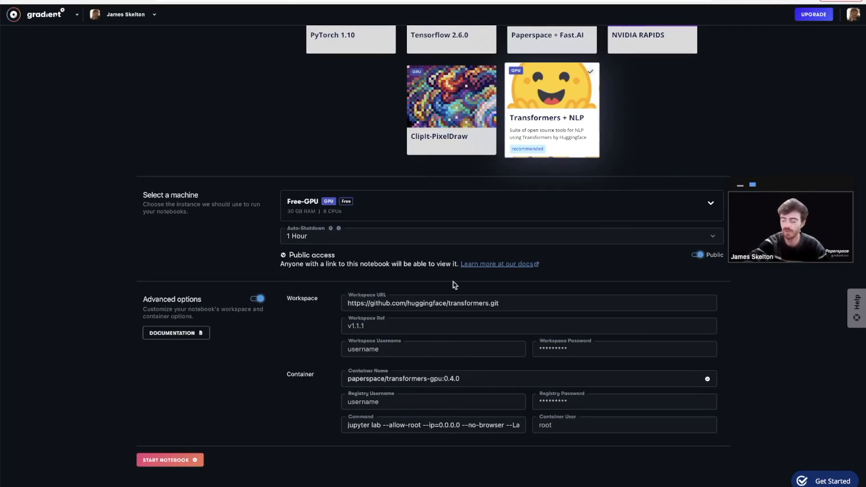
mouse_move(464, 303)
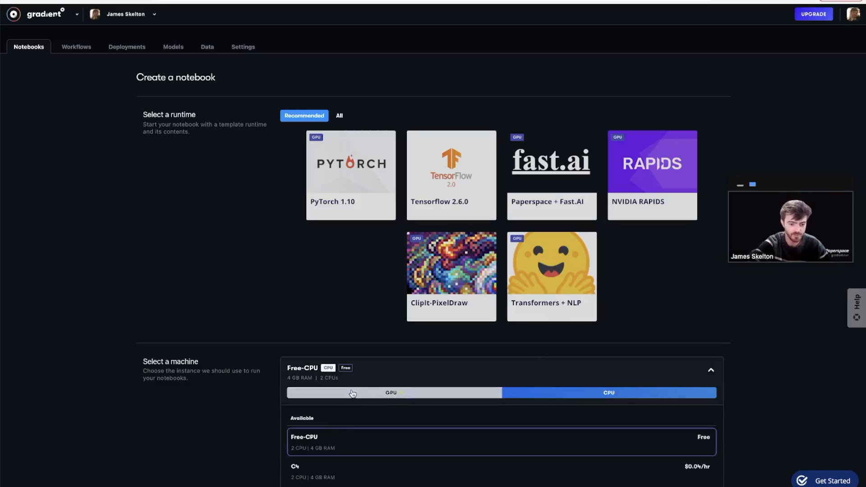
Step: Select the Free-GPU machine and move down the create-notebook form
left_click(392, 392)
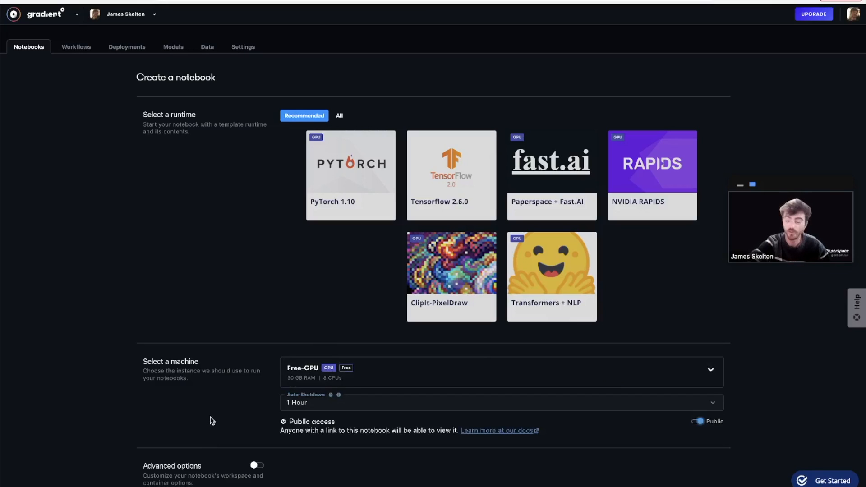
scroll("down", 3)
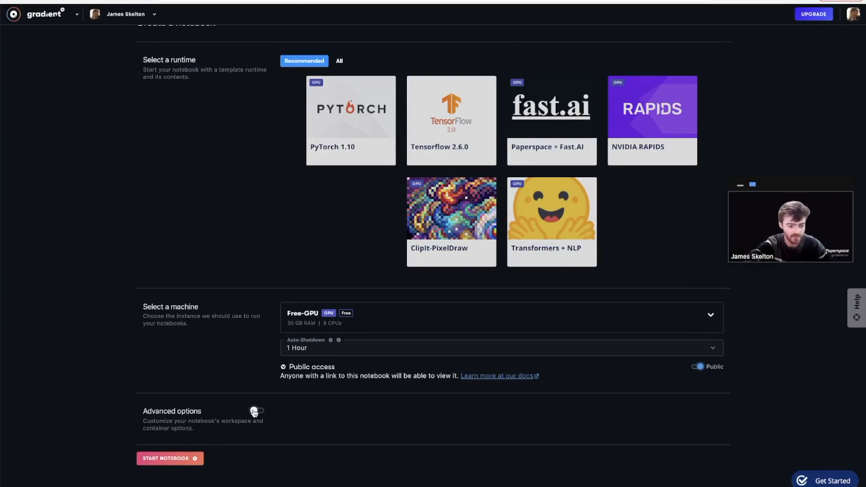
Step: Configure the ClipIt-PixelDraw workspace and clip-pixeldraw:jupyter container, then start the notebook
left_click(257, 411)
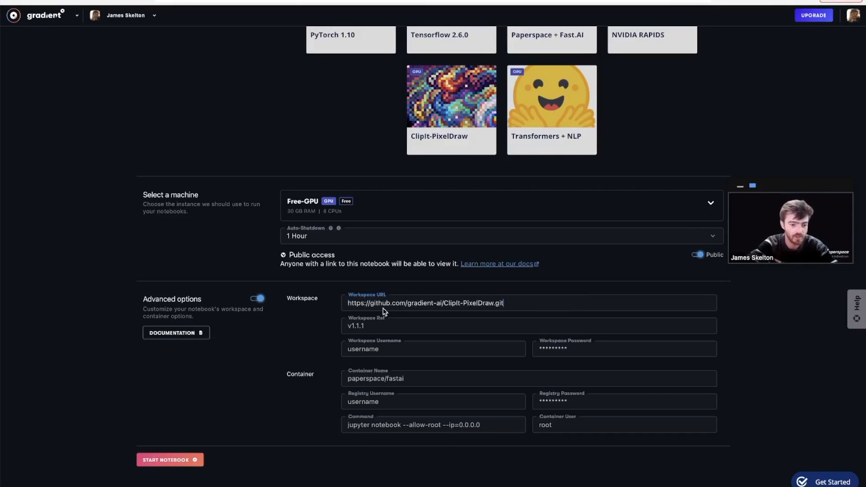
mouse_move(438, 303)
type("clip-pixeldraw:jupyter")
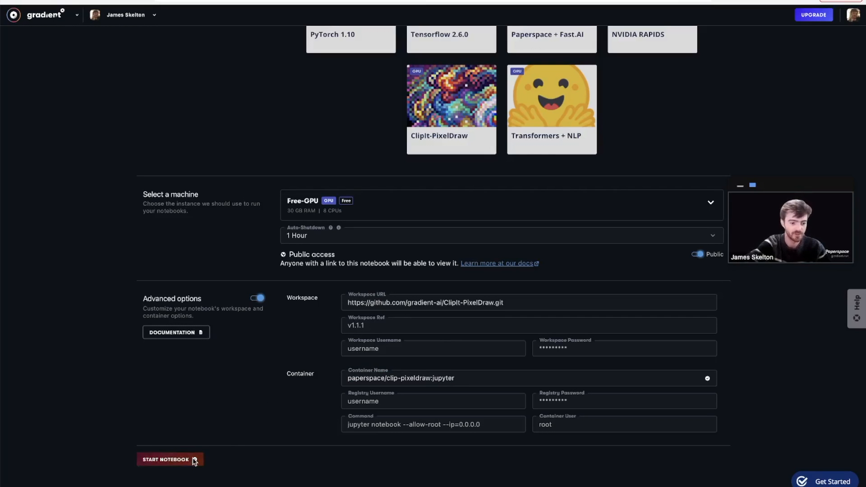
left_click(170, 458)
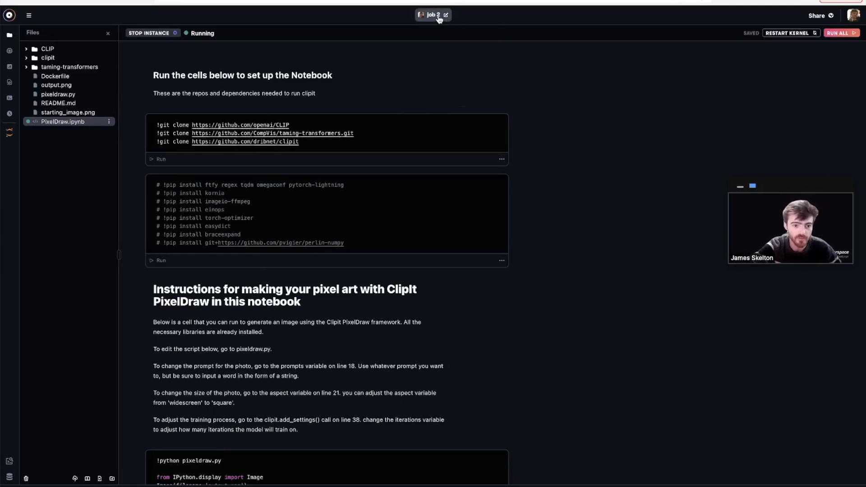
Step: Rename the running notebook from Job 2 to Clipit-Pixeldraw
left_click(446, 14)
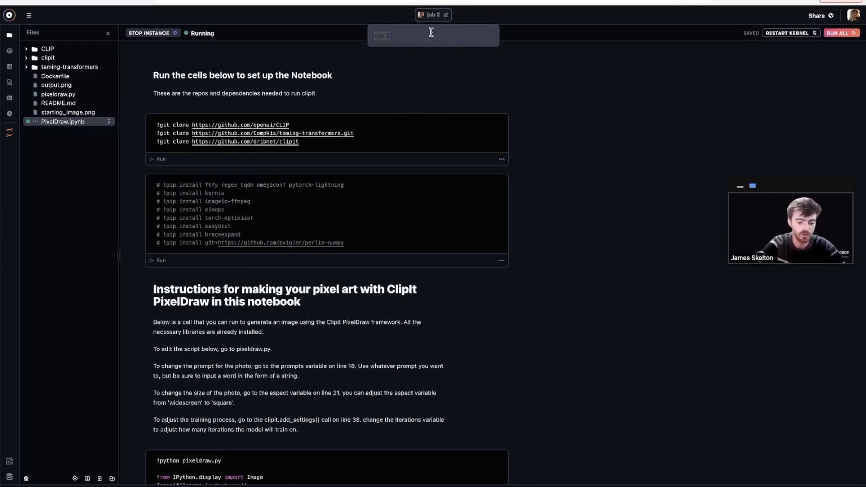
type("Clipit-Pixeldraw")
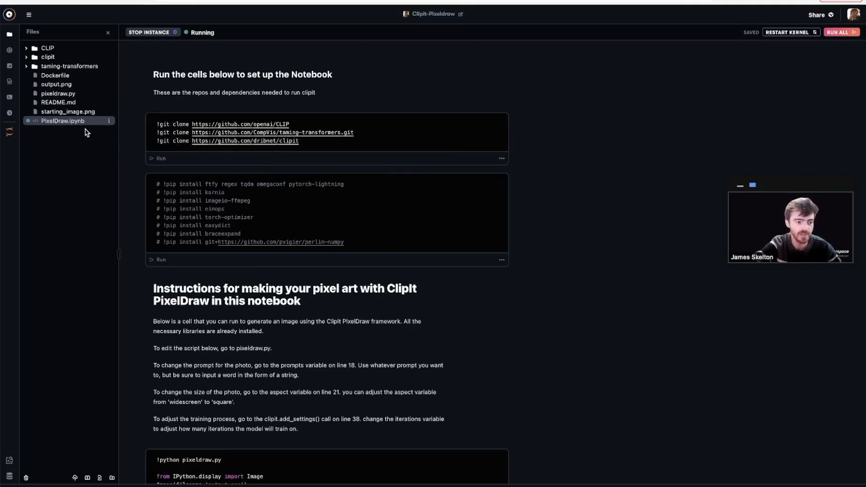
mouse_move(323, 67)
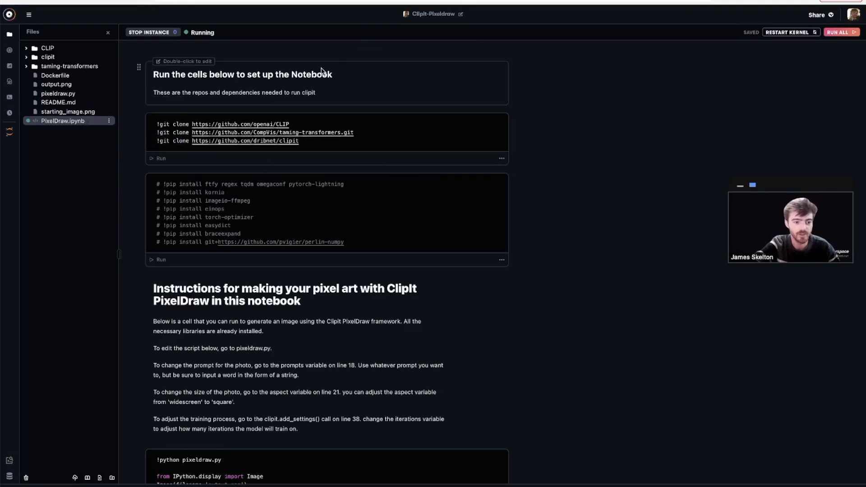
left_click(361, 140)
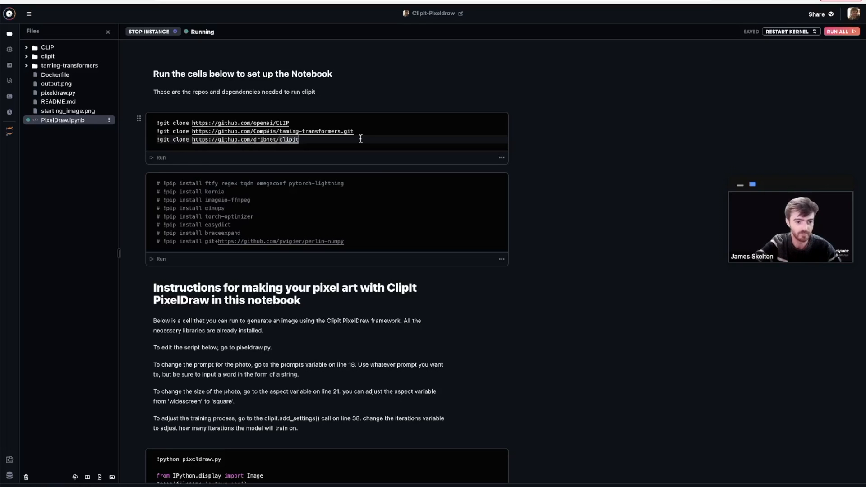
left_click(162, 157)
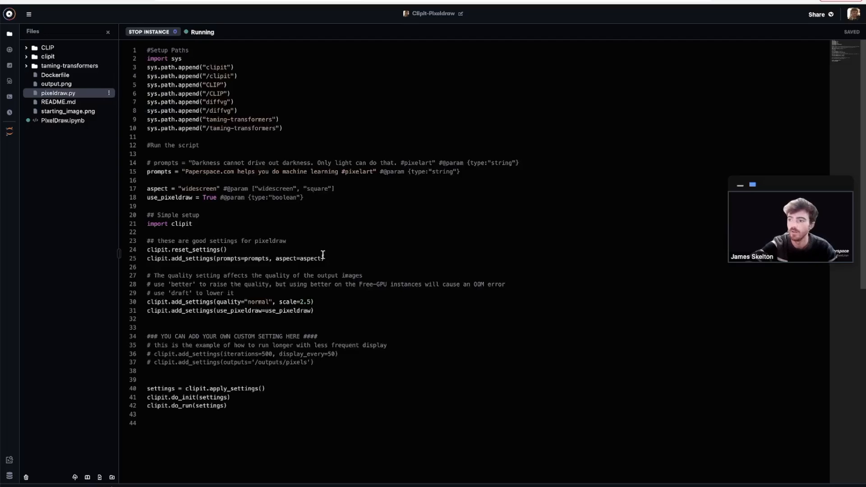
mouse_move(251, 206)
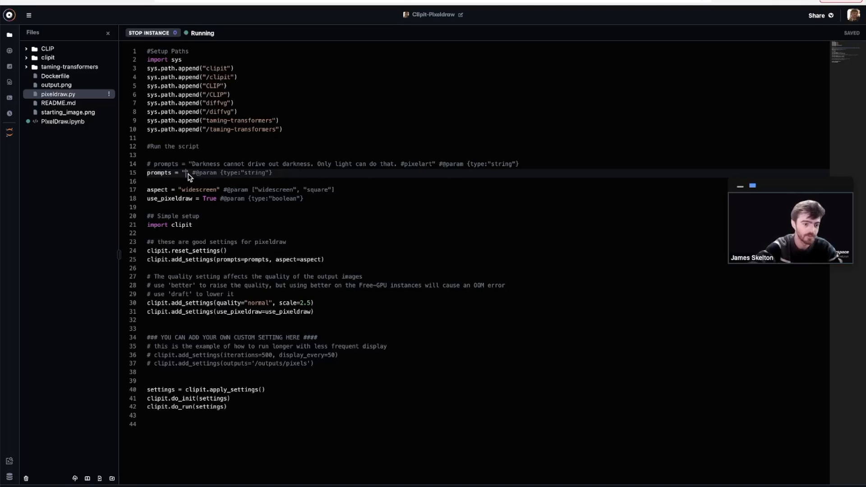
Step: Set the prompt to 'On the desert planet of Arrakis, the spice must flow!'
type("On the desert planet of Arrakis, the spice must flow!")
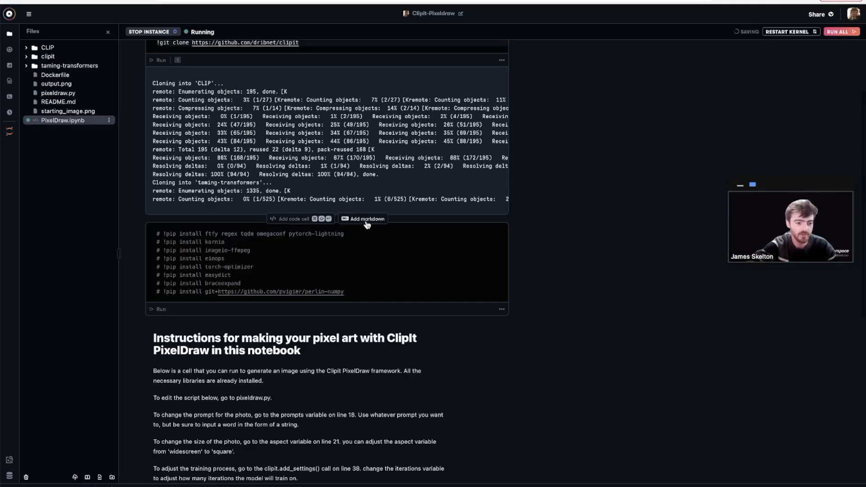
Step: Run the !python pixeldraw.py cell to generate the spice-bowl desert pixel art
scroll("down", 3)
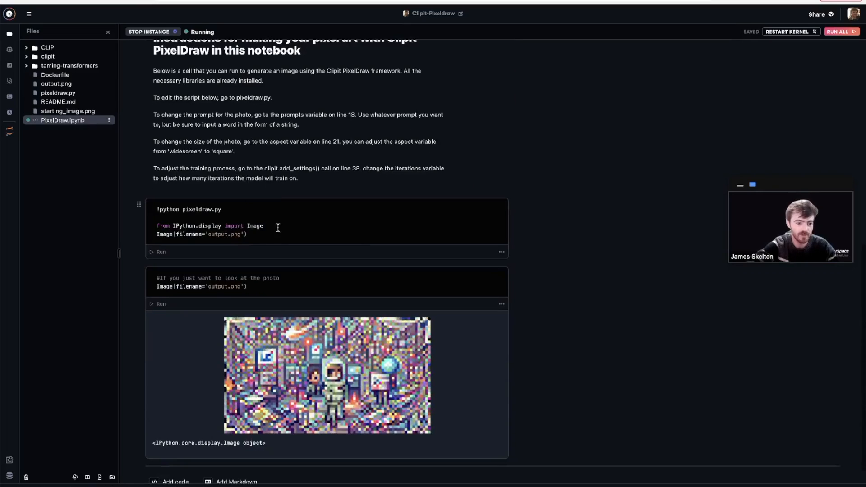
double_click(169, 209)
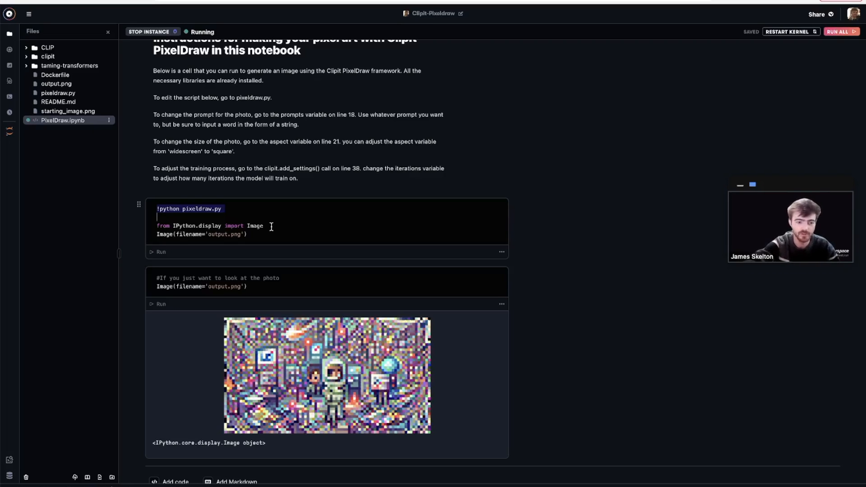
left_click(158, 252)
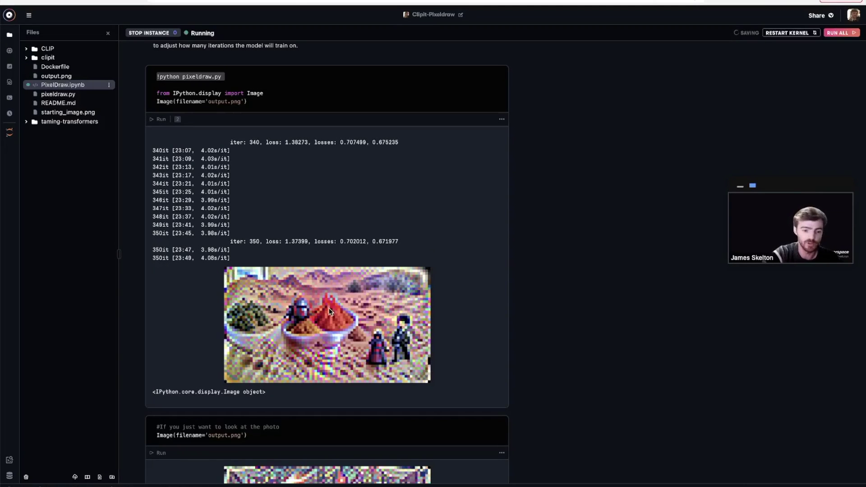
mouse_move(341, 289)
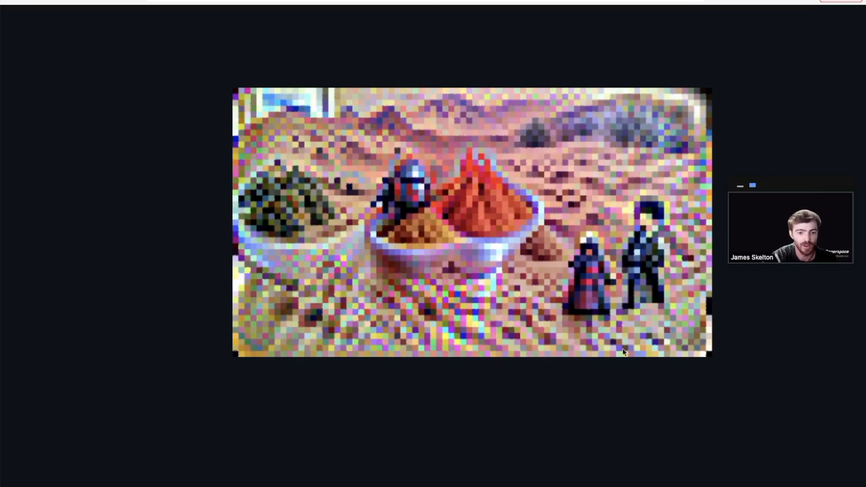
mouse_move(680, 417)
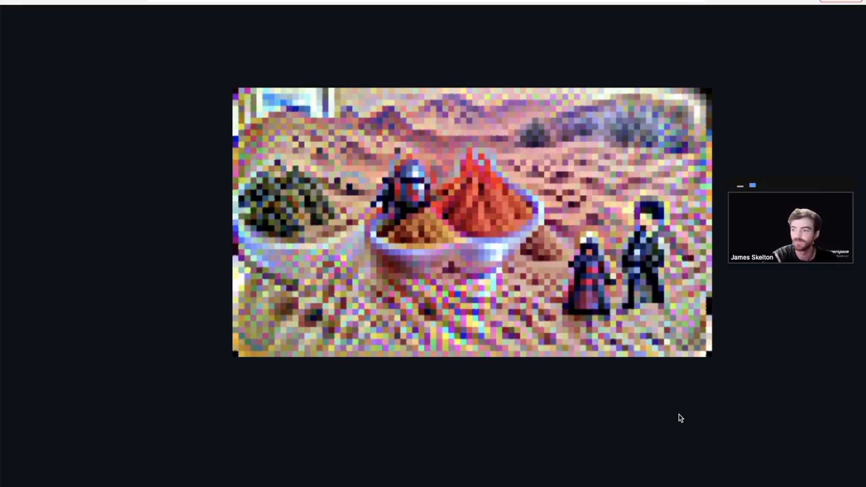